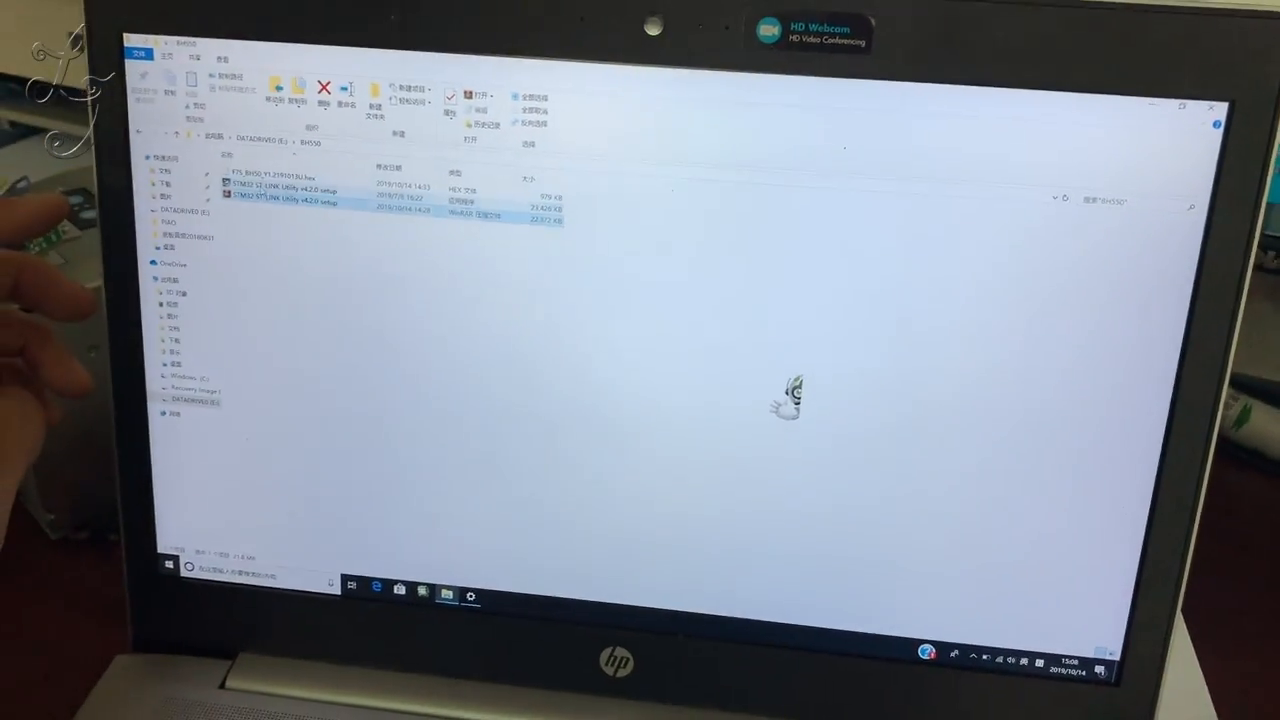
Run the ST-LINK Utility v4.2.0 setup, accept the license and keep the default install folder.
double_click(294, 206)
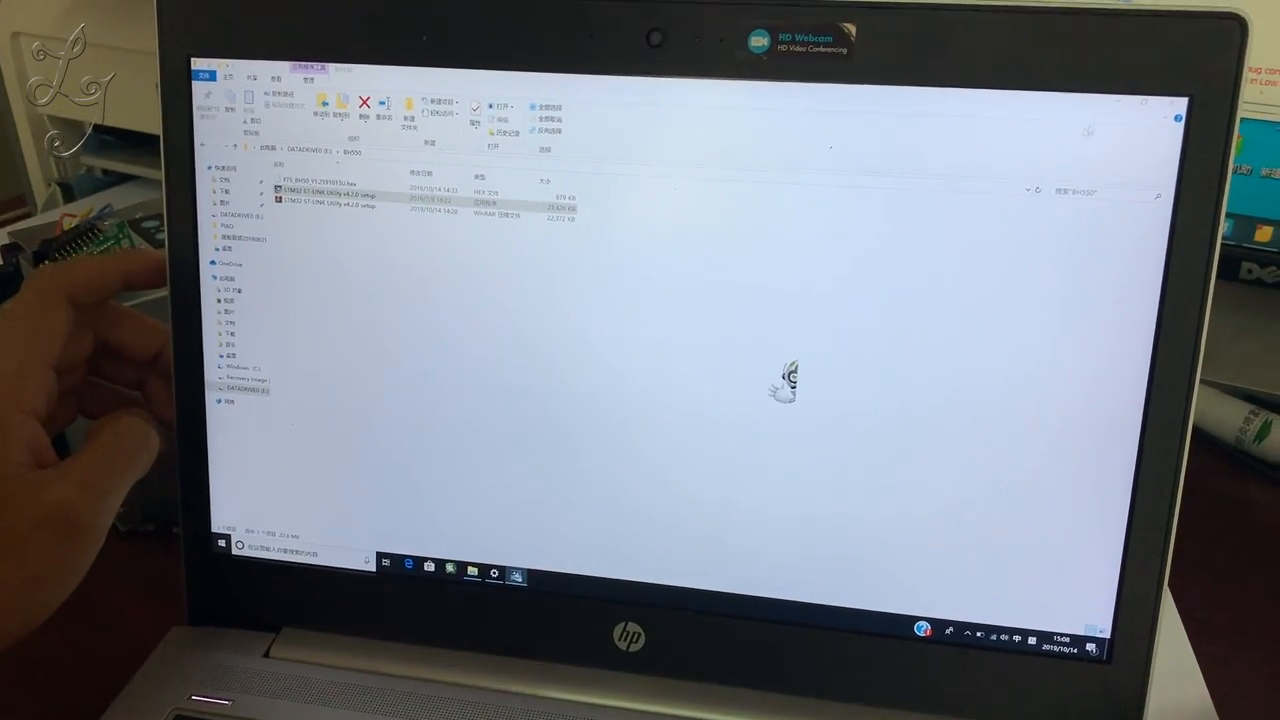
double_click(330, 200)
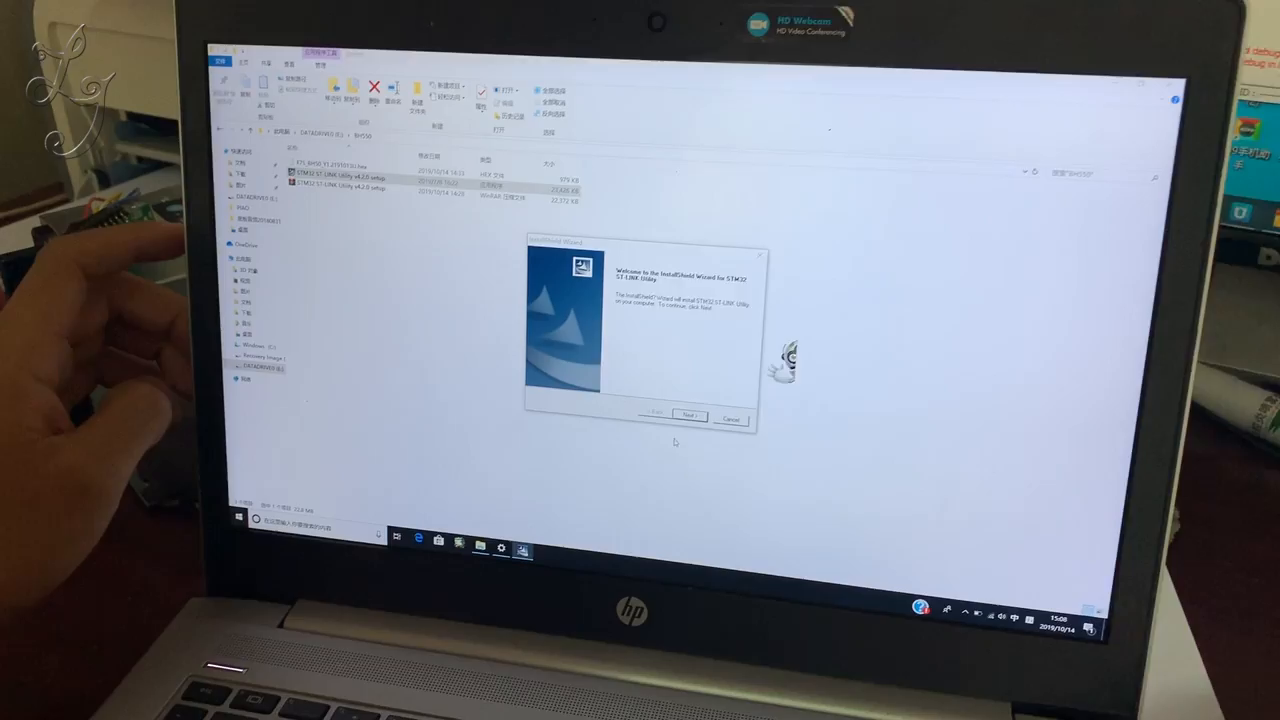
click(688, 416)
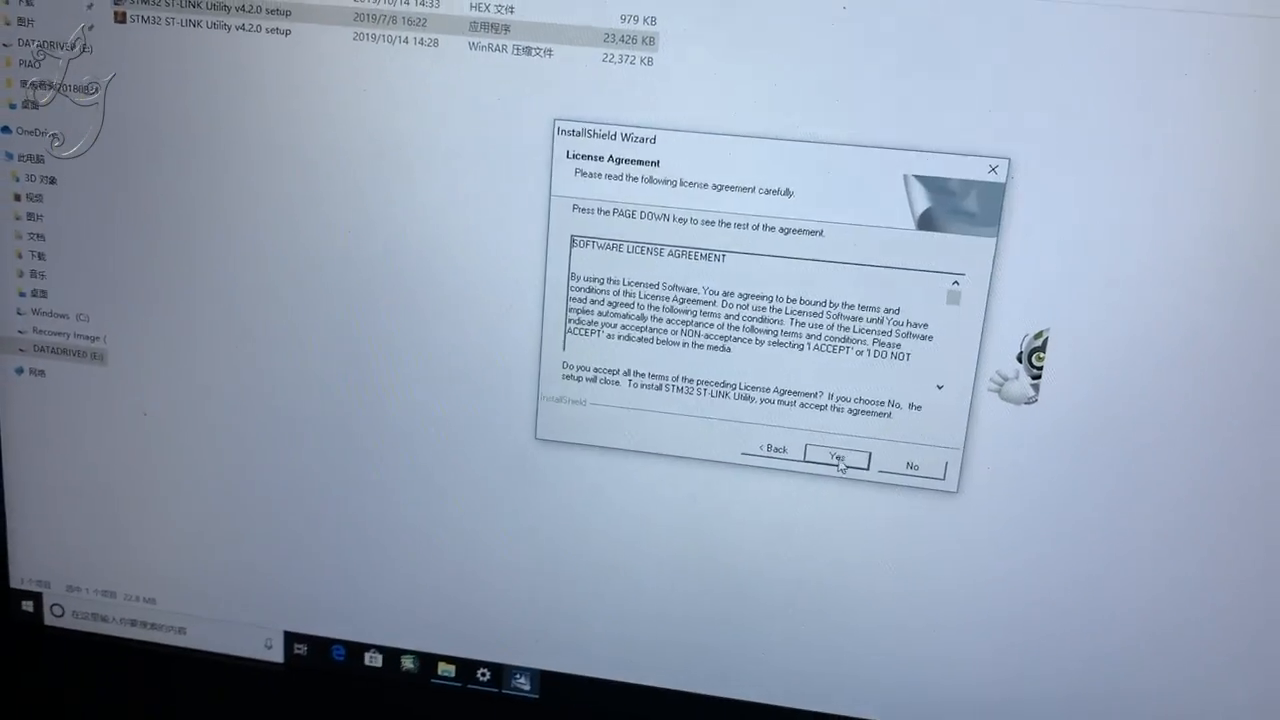
click(836, 460)
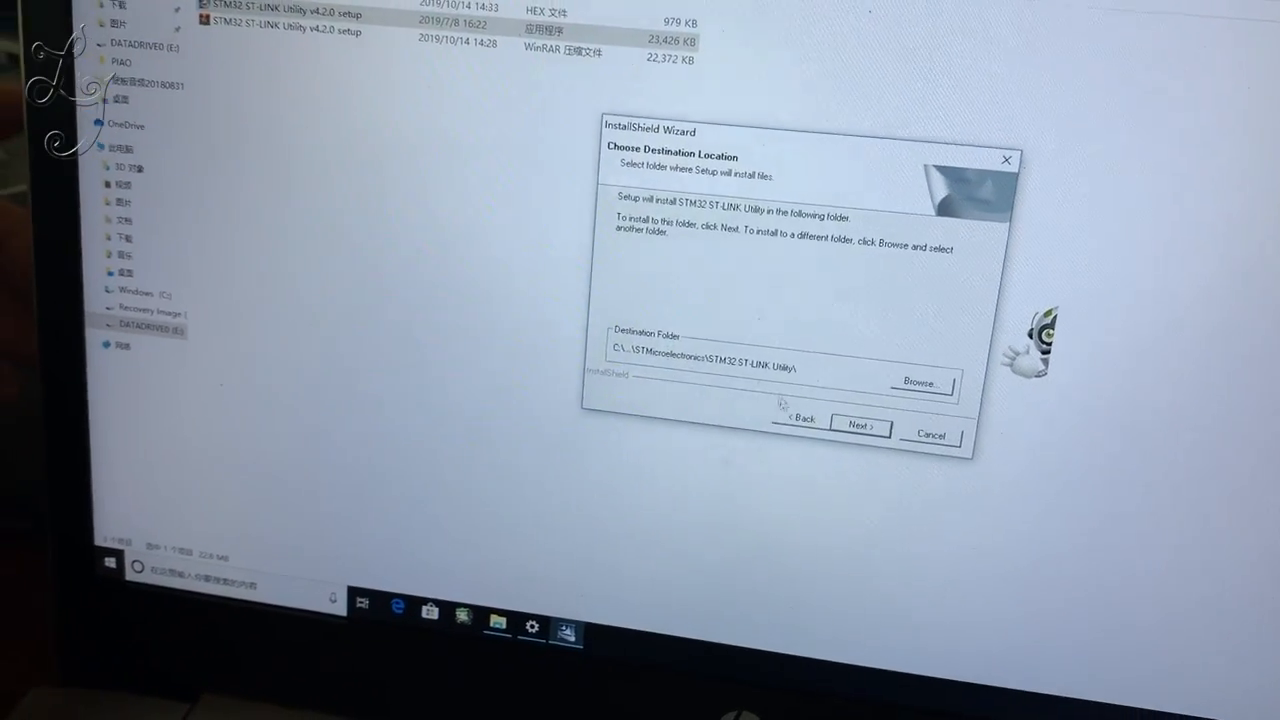
click(858, 426)
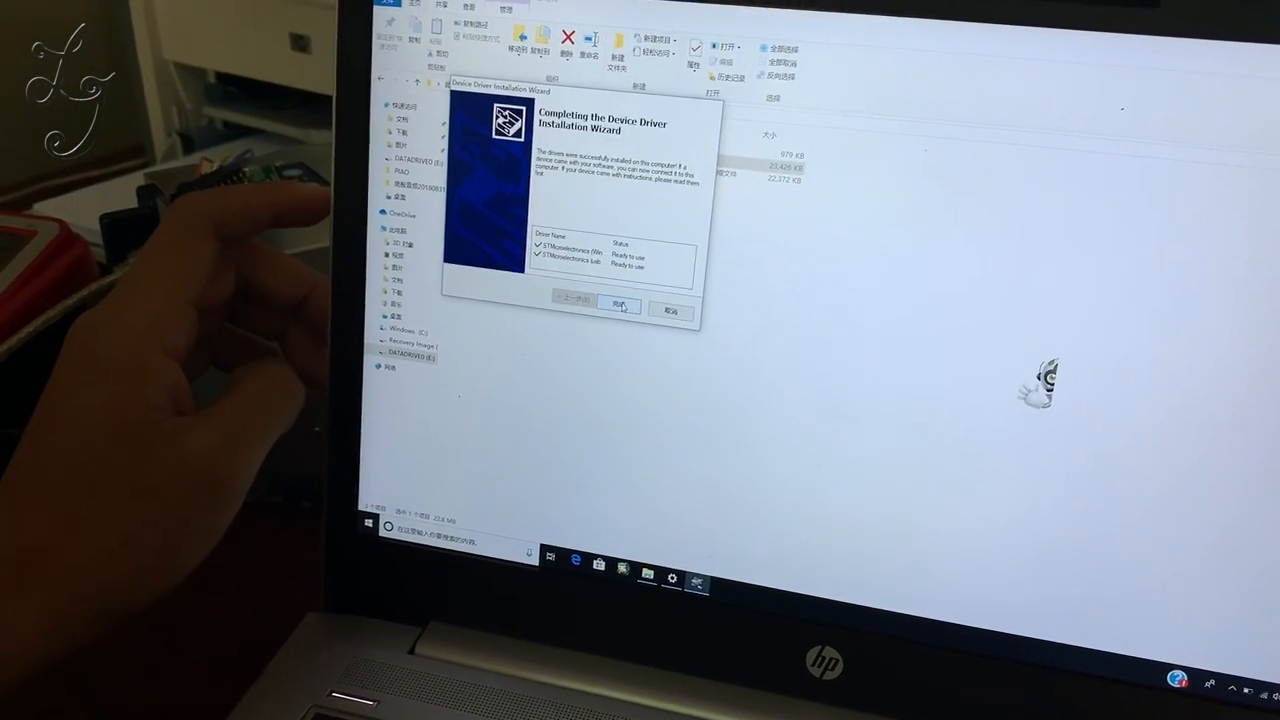
click(618, 306)
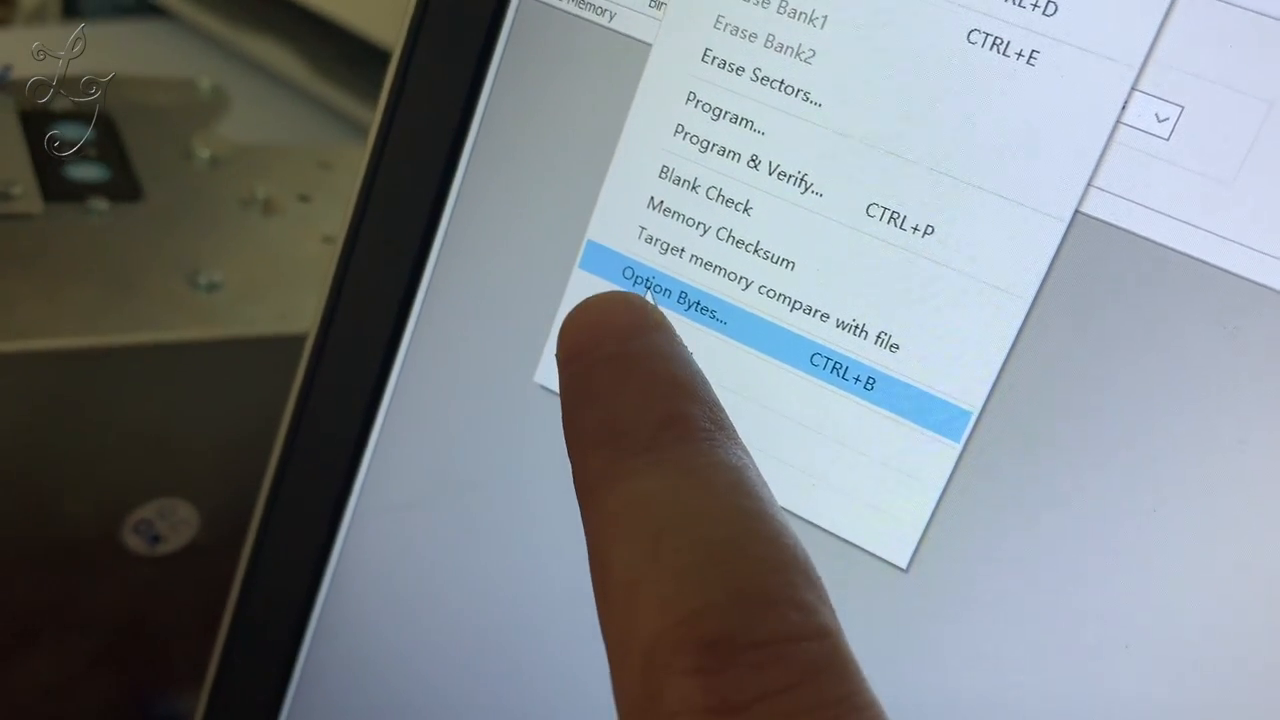
In Option Bytes, untick the flash sector write protection and apply the new settings.
click(680, 304)
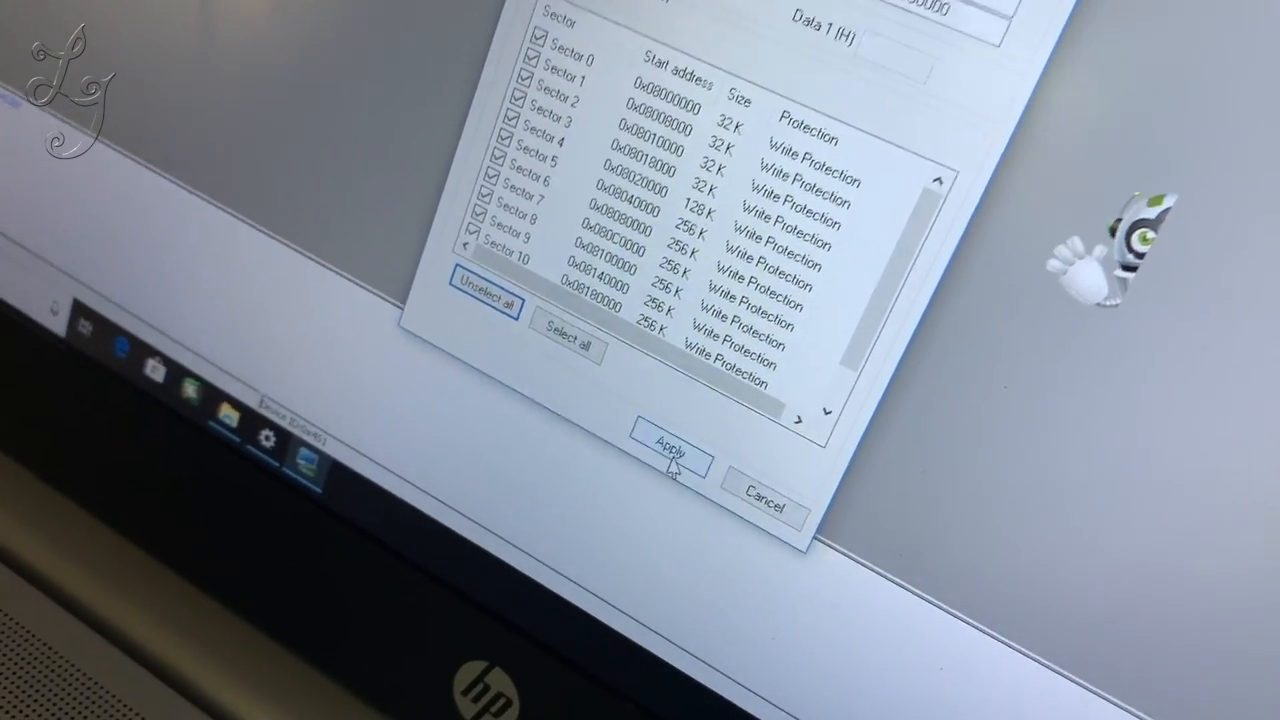
click(670, 460)
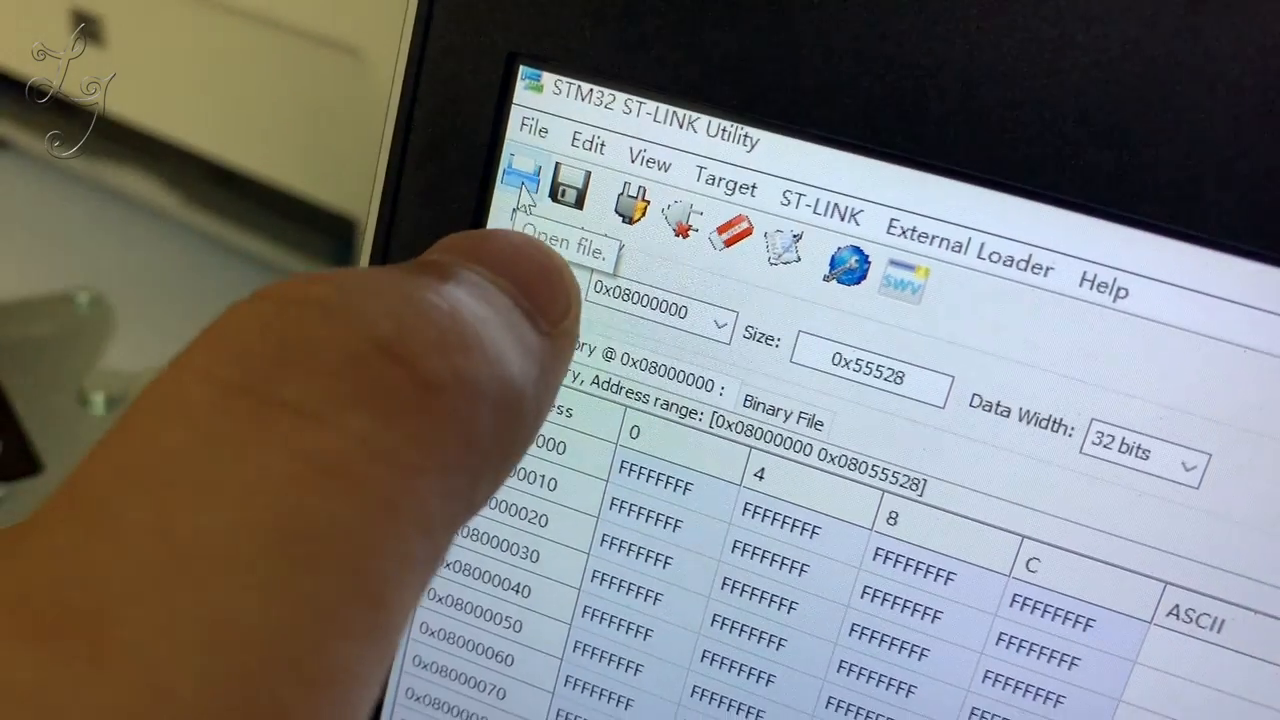
Load the BH550 firmware .hex from the BH550 folder into the memory view.
click(520, 180)
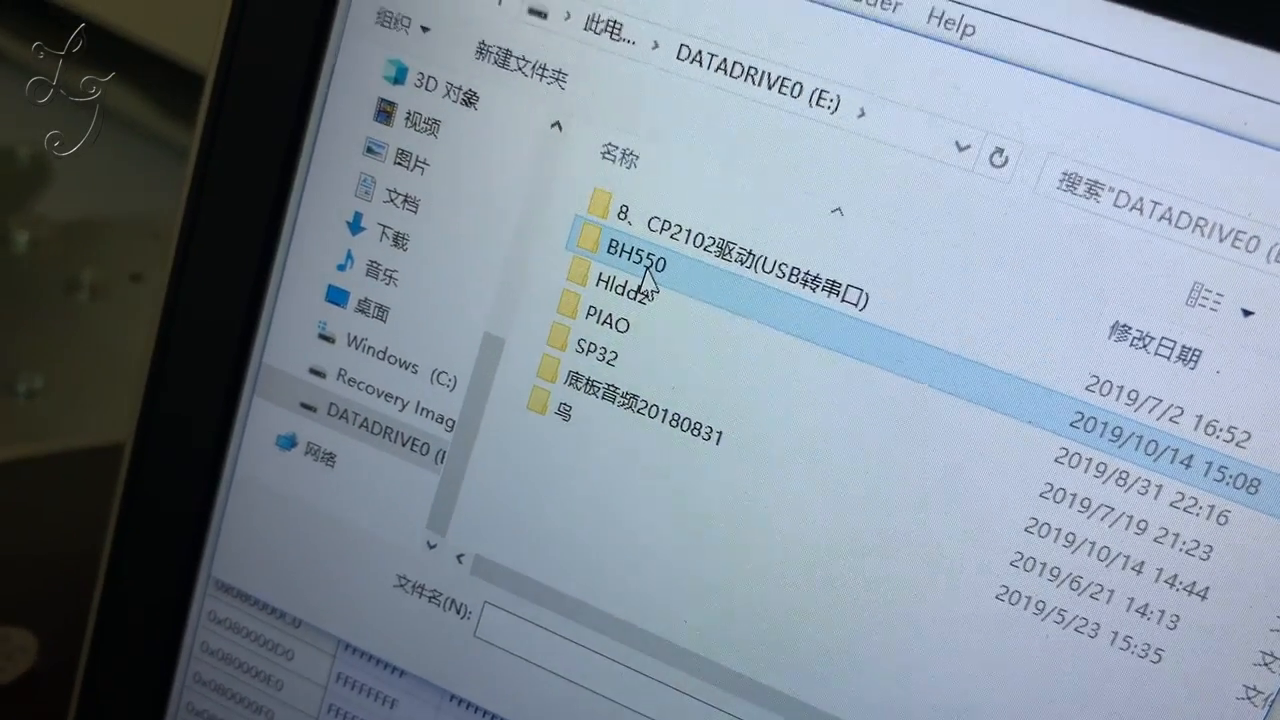
double_click(632, 264)
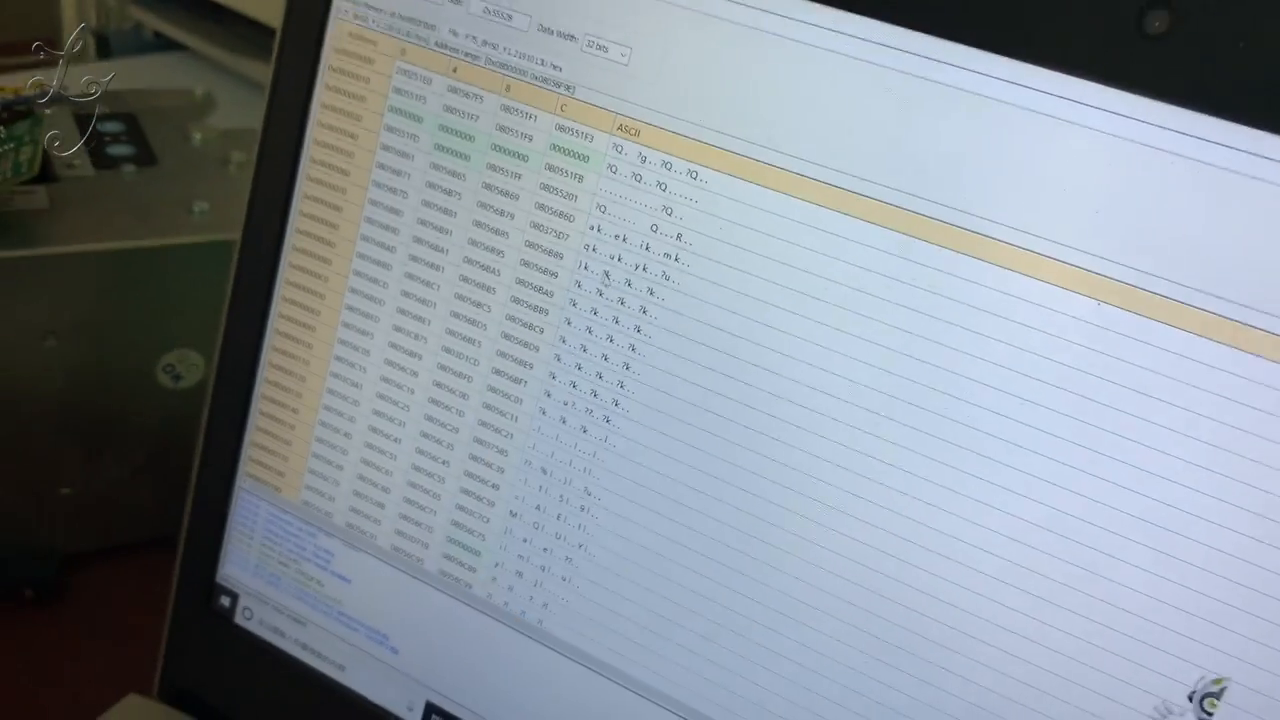
Start Program & Verify with Verify and Reset after programming enabled.
click(448, 84)
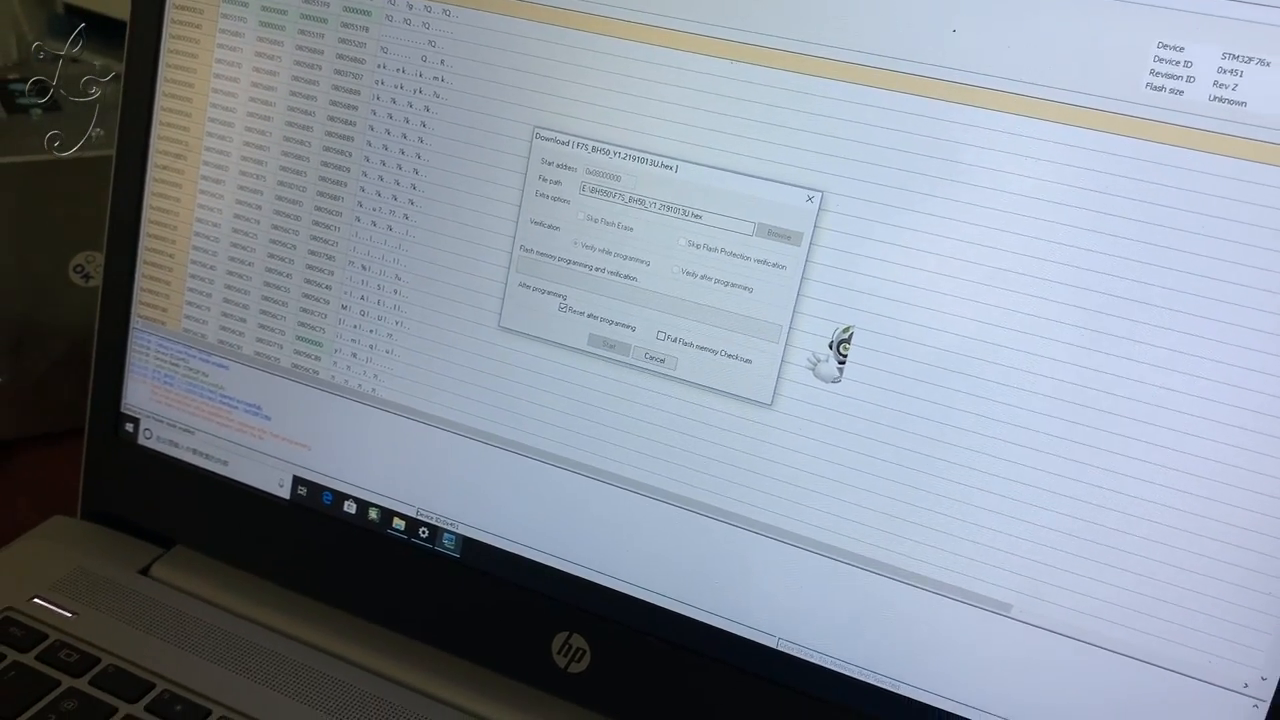
click(608, 346)
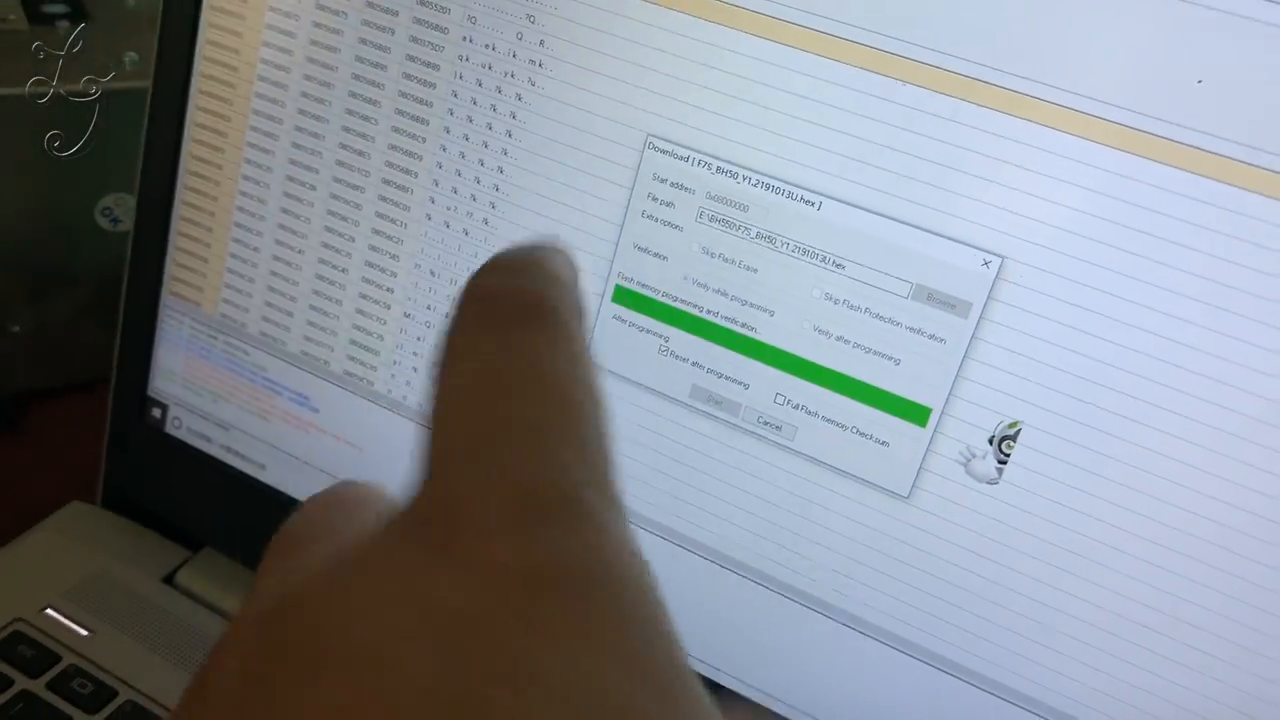